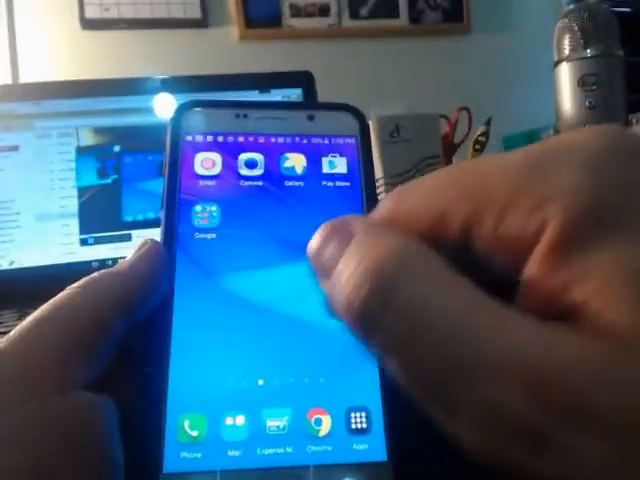
{"action": "scroll", "scroll_direction": "left", "scroll_amount": 3}
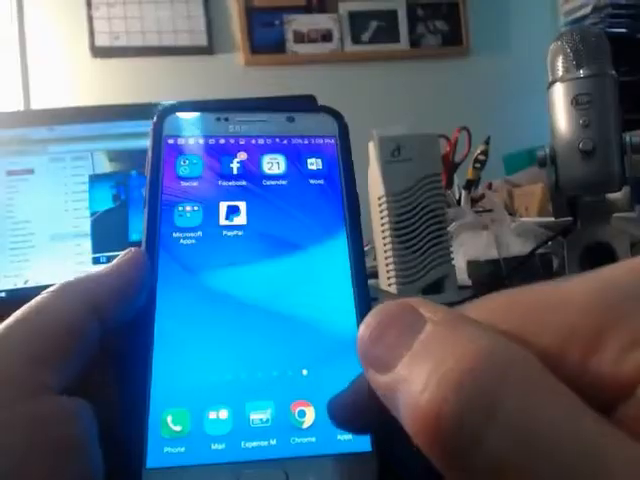
{"action": "scroll", "scroll_direction": "left", "scroll_amount": 3}
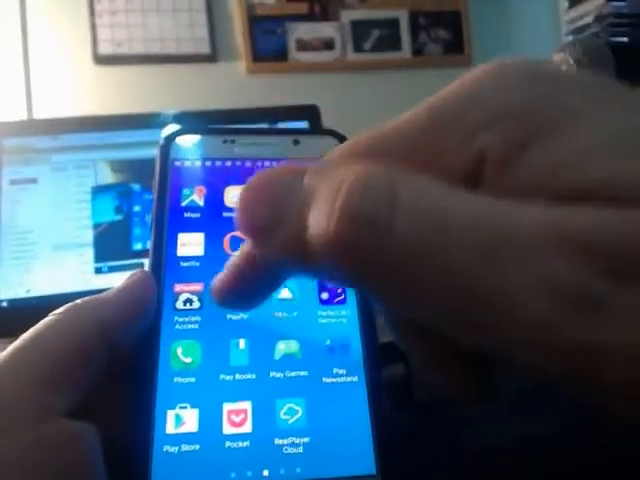